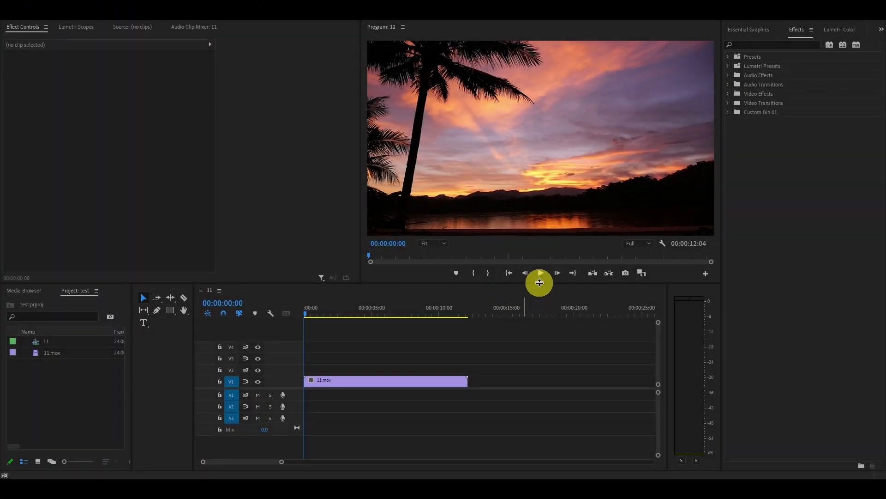
Step: Play the sunset clip briefly in the Program Monitor, then stop the preview
{"action": "left_click", "coordinate": [539, 272]}
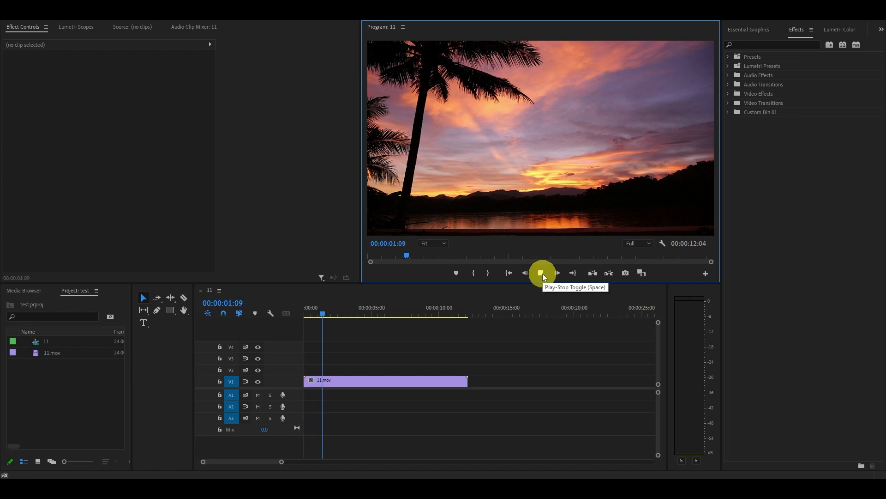
{"action": "left_click", "coordinate": [541, 273]}
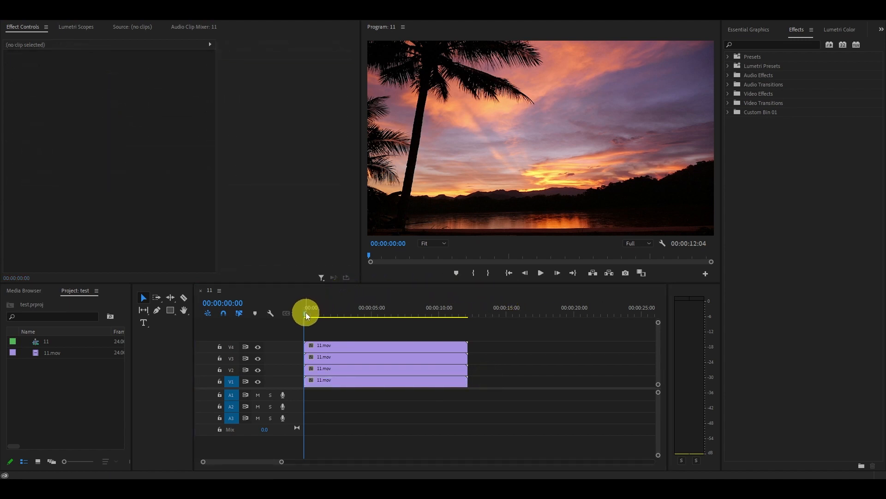
Step: Scrub the playhead to about 00:00:05:21 on the man mid-stride and select the V2 copy
{"action": "left_click_drag", "start_coordinate": [305, 315], "coordinate": [365, 316]}
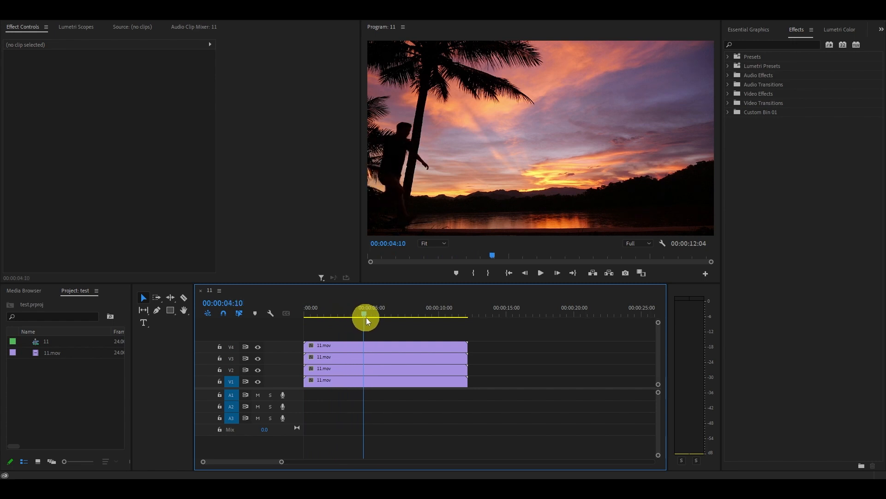
{"action": "left_click_drag", "start_coordinate": [365, 317], "coordinate": [384, 317]}
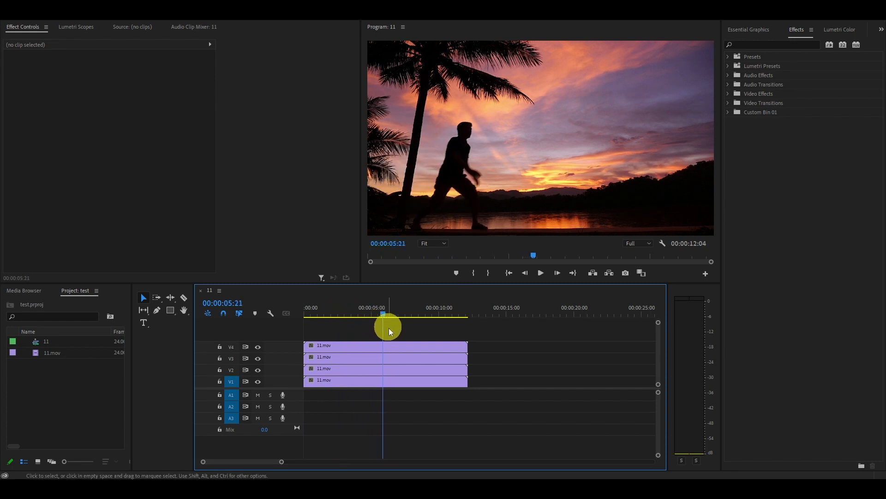
{"action": "left_click", "coordinate": [394, 368]}
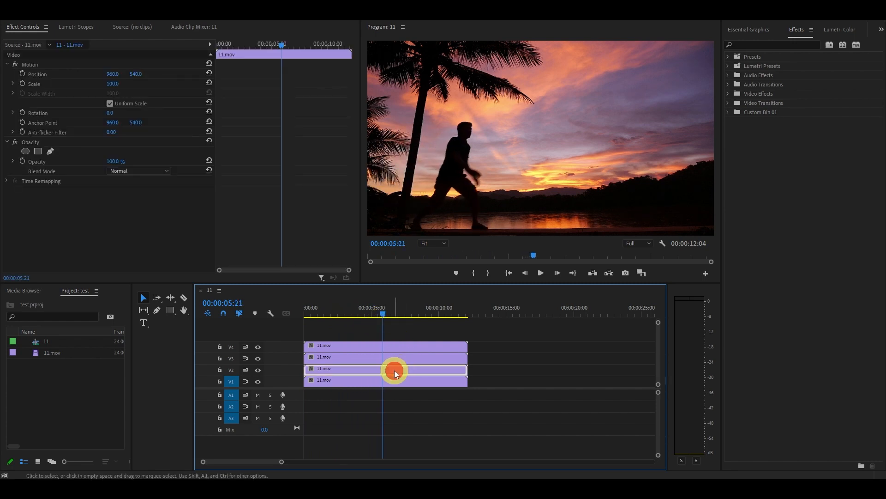
Step: Add a Frame Hold to the V2 copy at the playhead and start freezing the next copy
{"action": "right_click", "coordinate": [394, 372]}
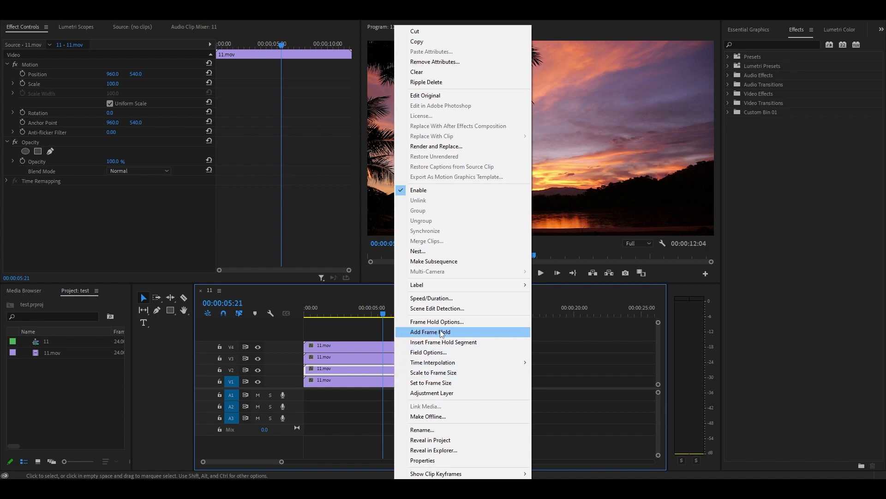
{"action": "left_click", "coordinate": [429, 331]}
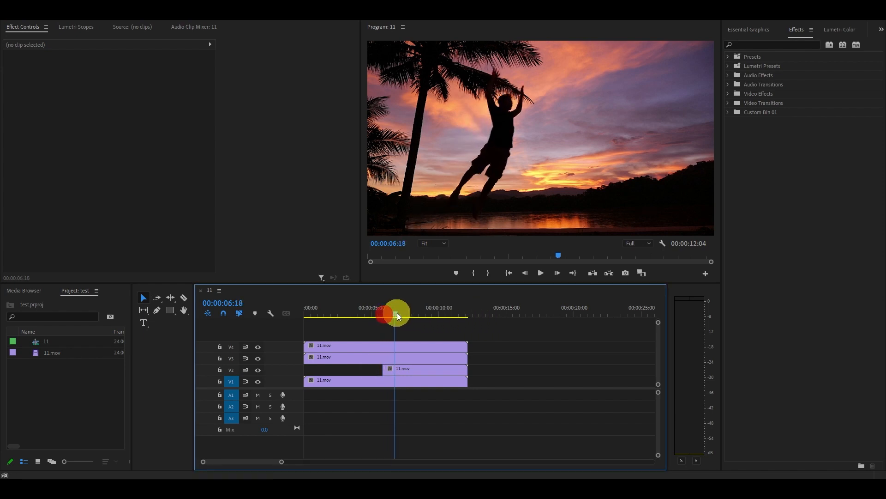
{"action": "right_click", "coordinate": [387, 379]}
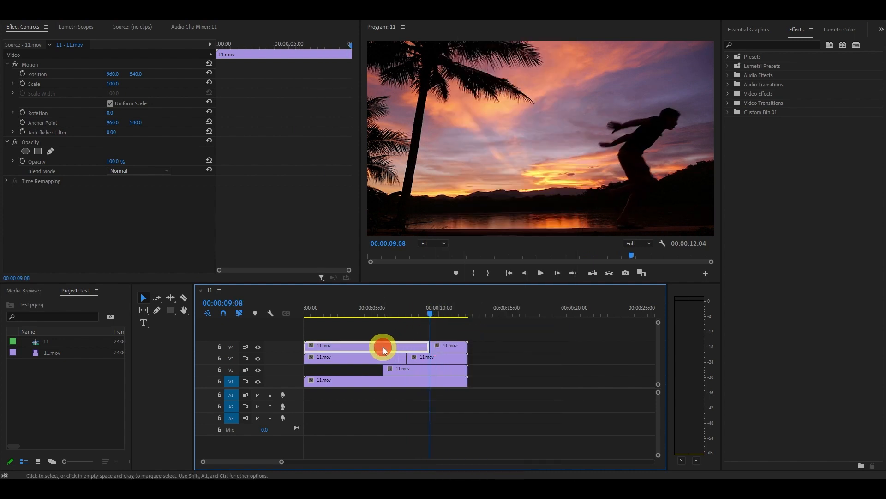
Step: Set the frozen copies' Opacity Blend Mode to Darken so the silhouettes overlay
{"action": "left_click", "coordinate": [137, 171]}
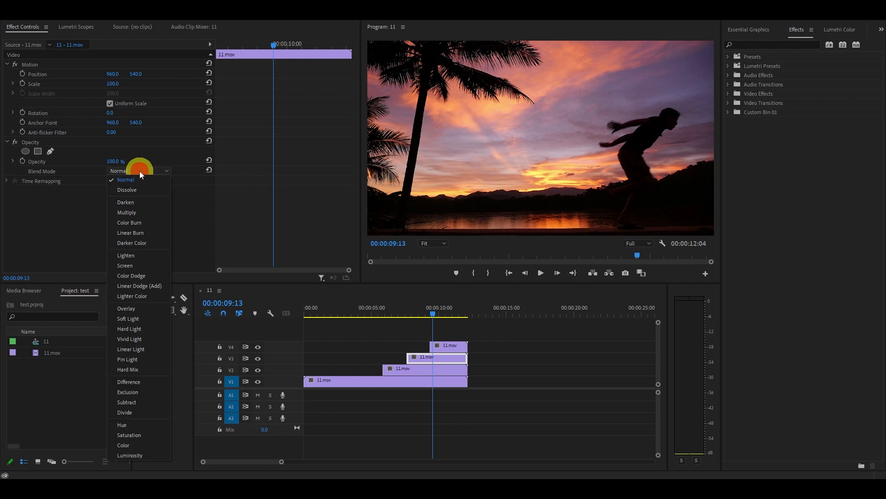
{"action": "left_click", "coordinate": [125, 202]}
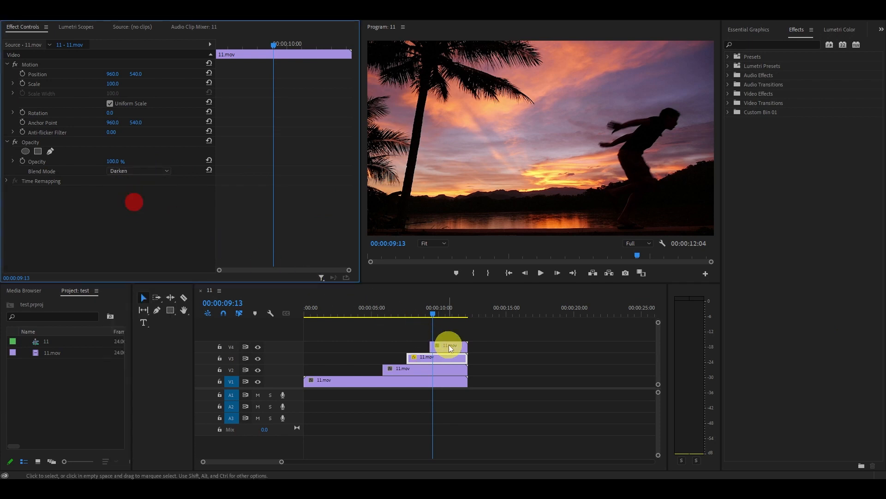
{"action": "left_click", "coordinate": [139, 170]}
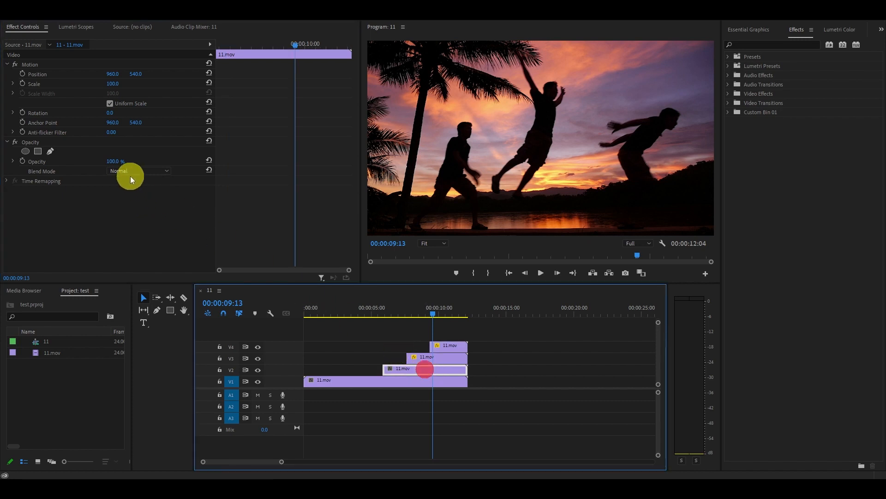
{"action": "left_click", "coordinate": [138, 171]}
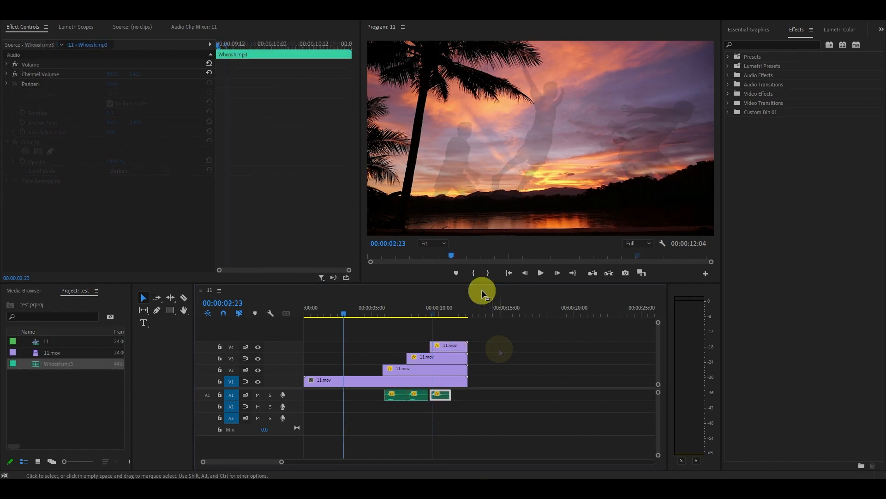
{"action": "left_click", "coordinate": [444, 396]}
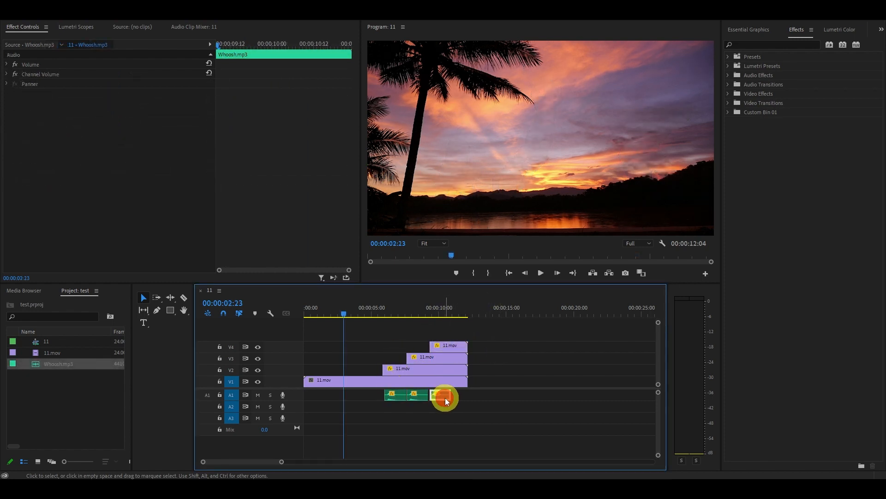
{"action": "left_click", "coordinate": [540, 272]}
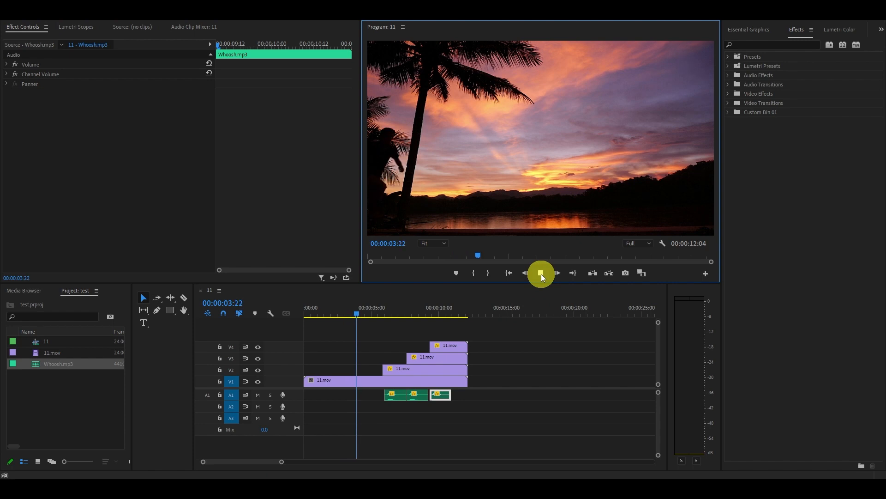
{"action": "left_click", "coordinate": [540, 274]}
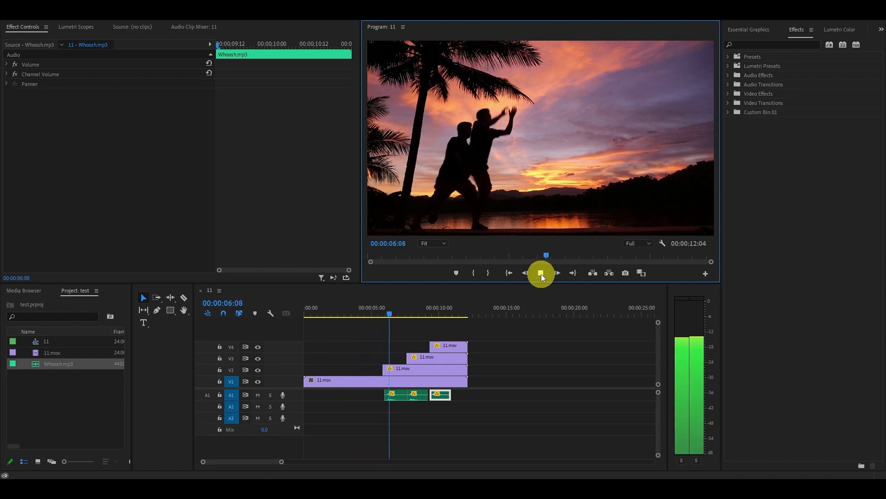
{"action": "left_click", "coordinate": [541, 273]}
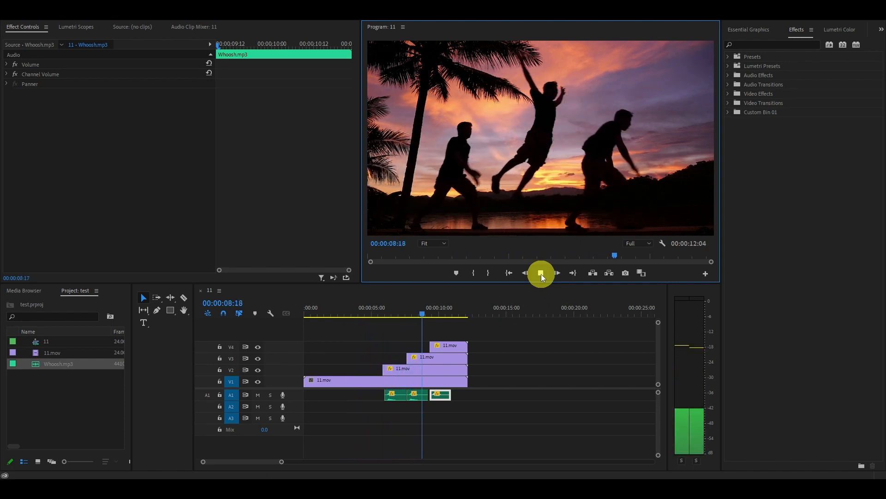